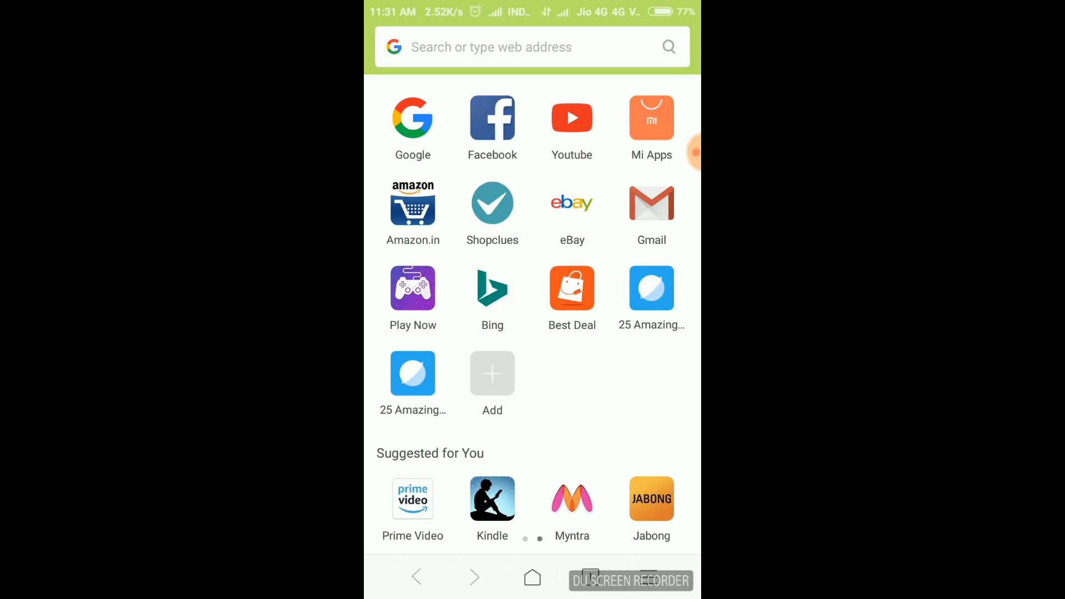
Paste the copied api.whatsapp.com/send? link into the address bar.
click(503, 46)
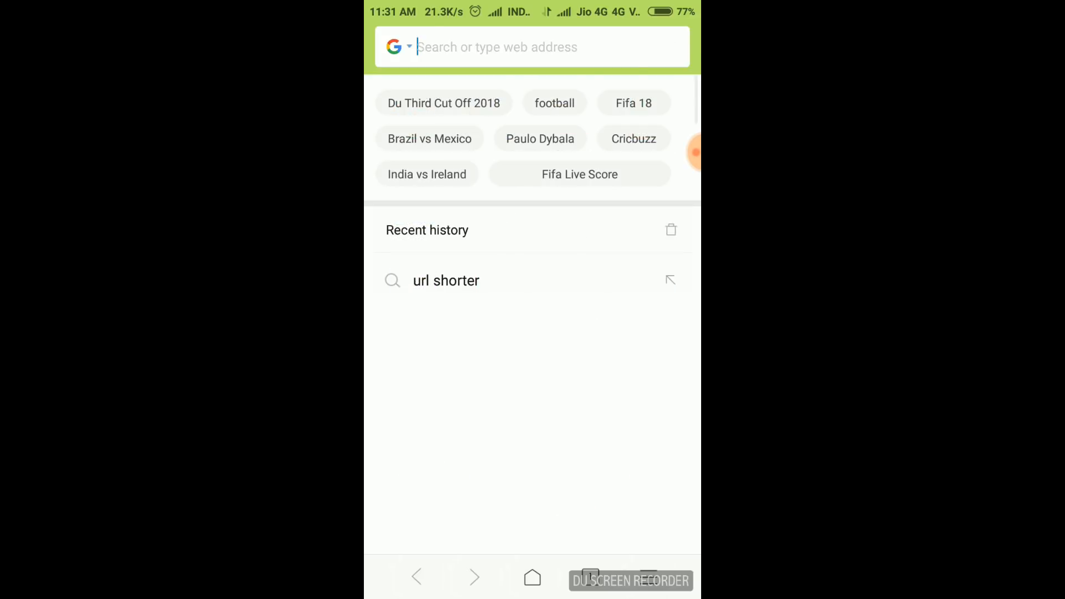
click(533, 47)
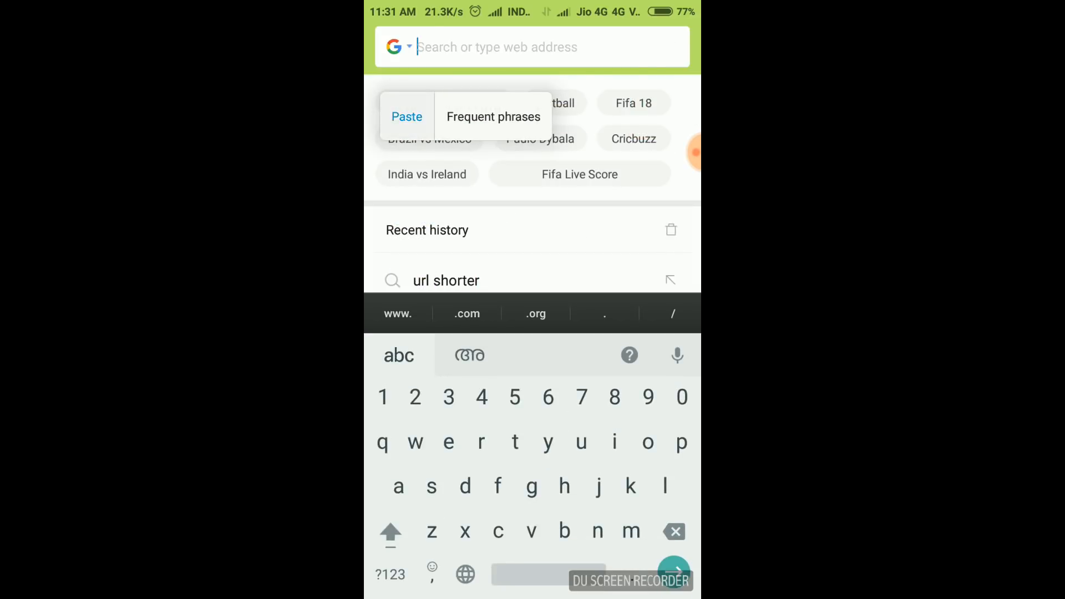
click(407, 116)
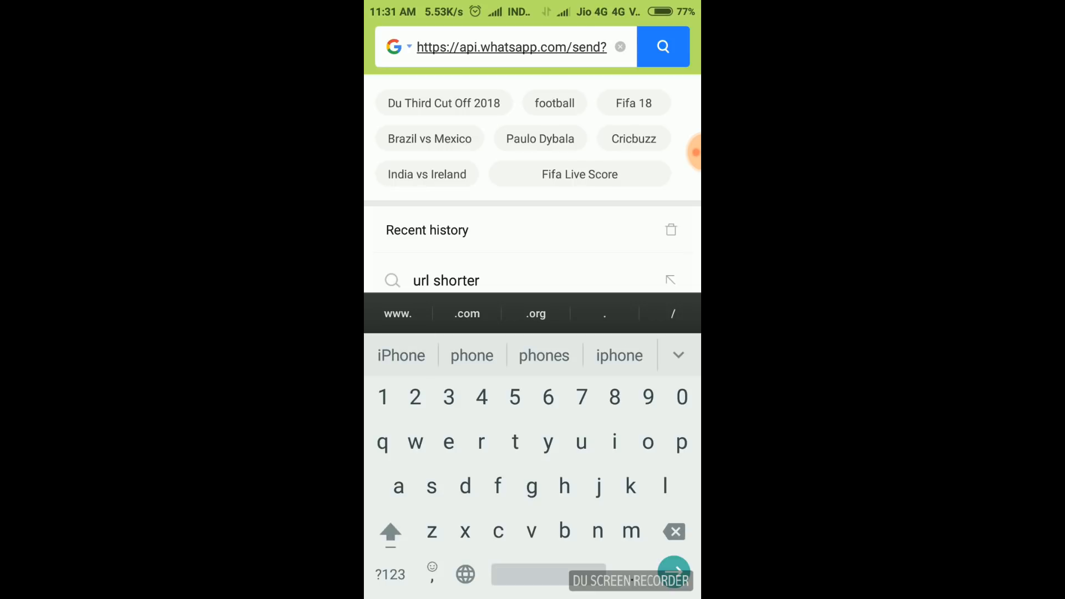
Append the phone parameter and the recipient's number starting 91828 to the link.
text(pl)
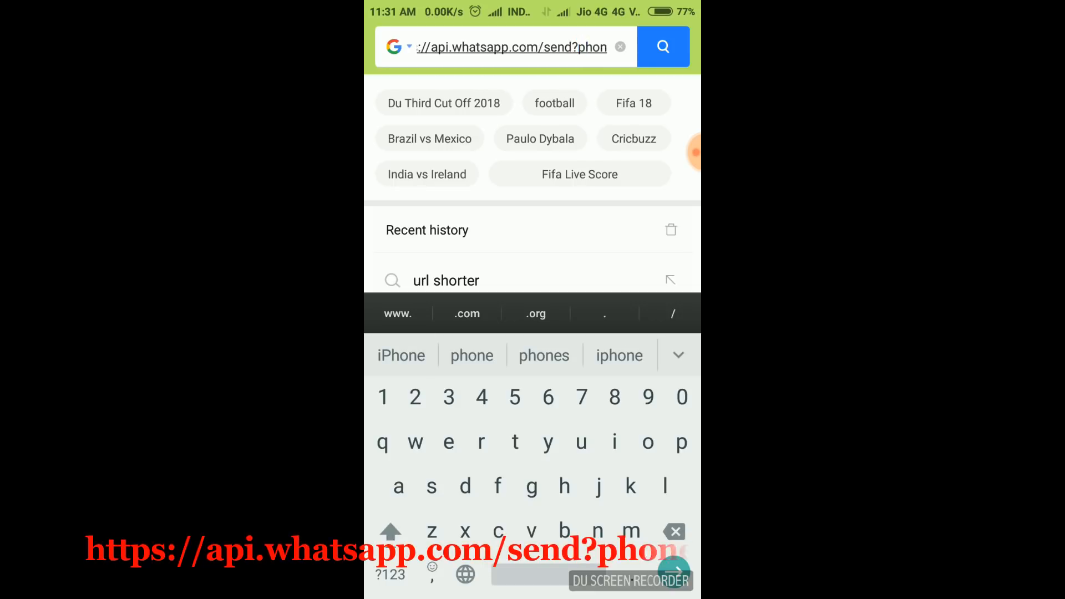
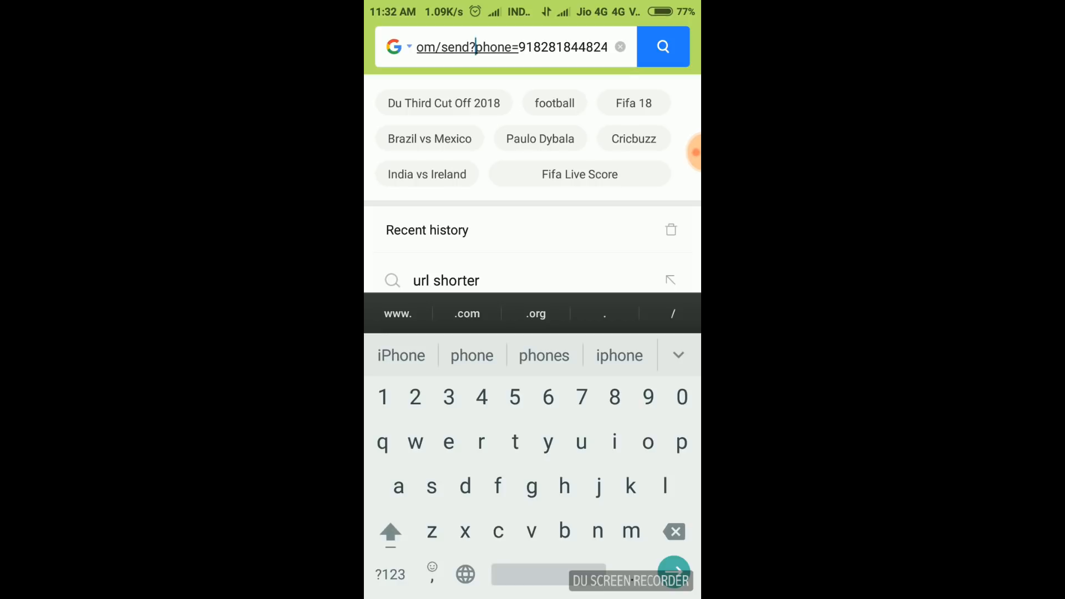
Load the completed link and hand it off to WhatsApp from the Select app dialog.
click(662, 46)
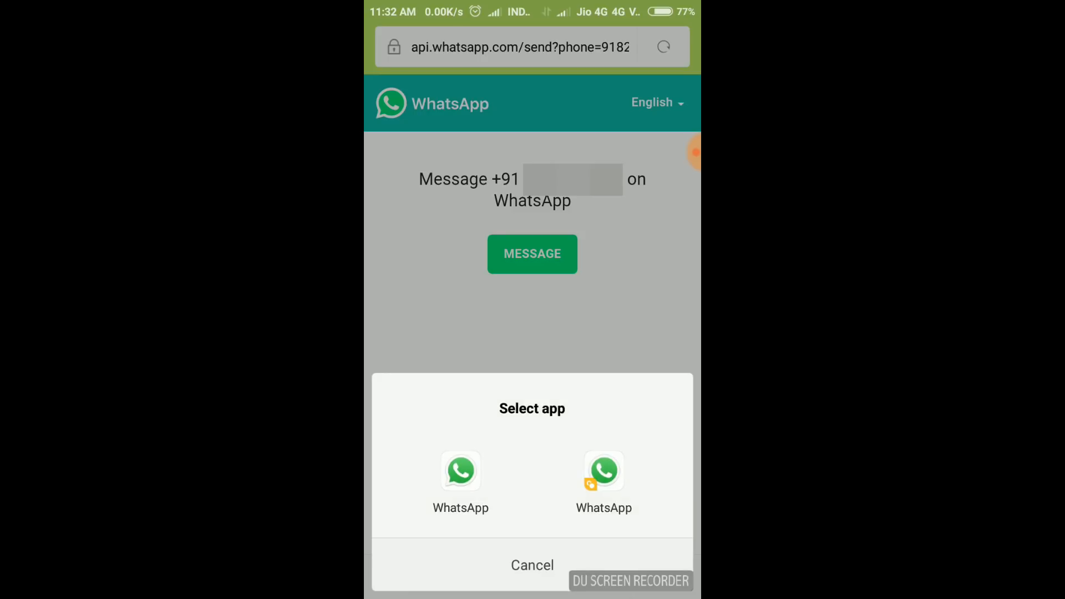
click(461, 473)
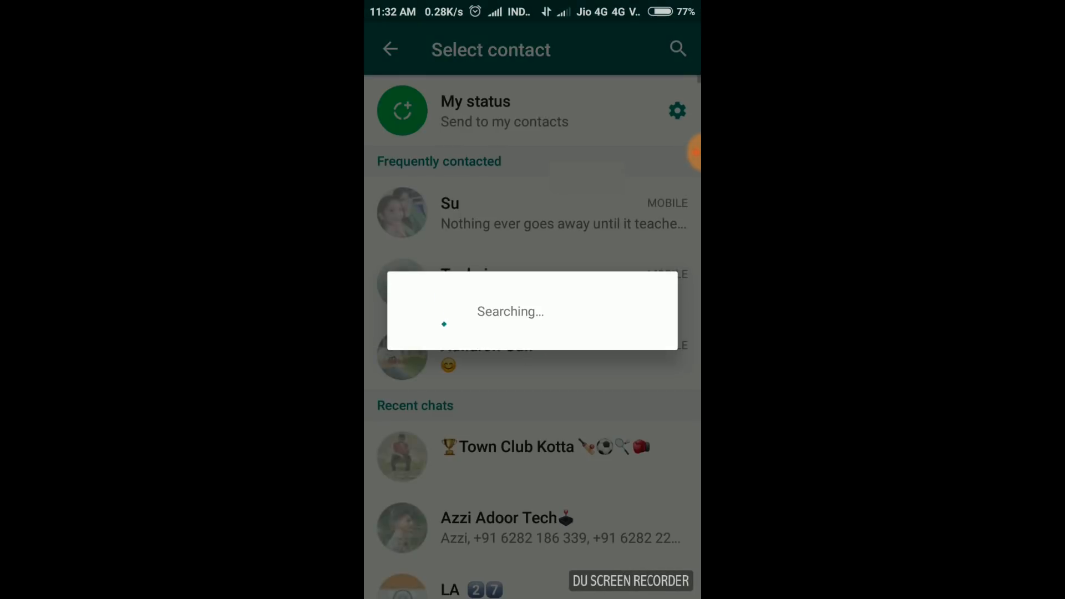